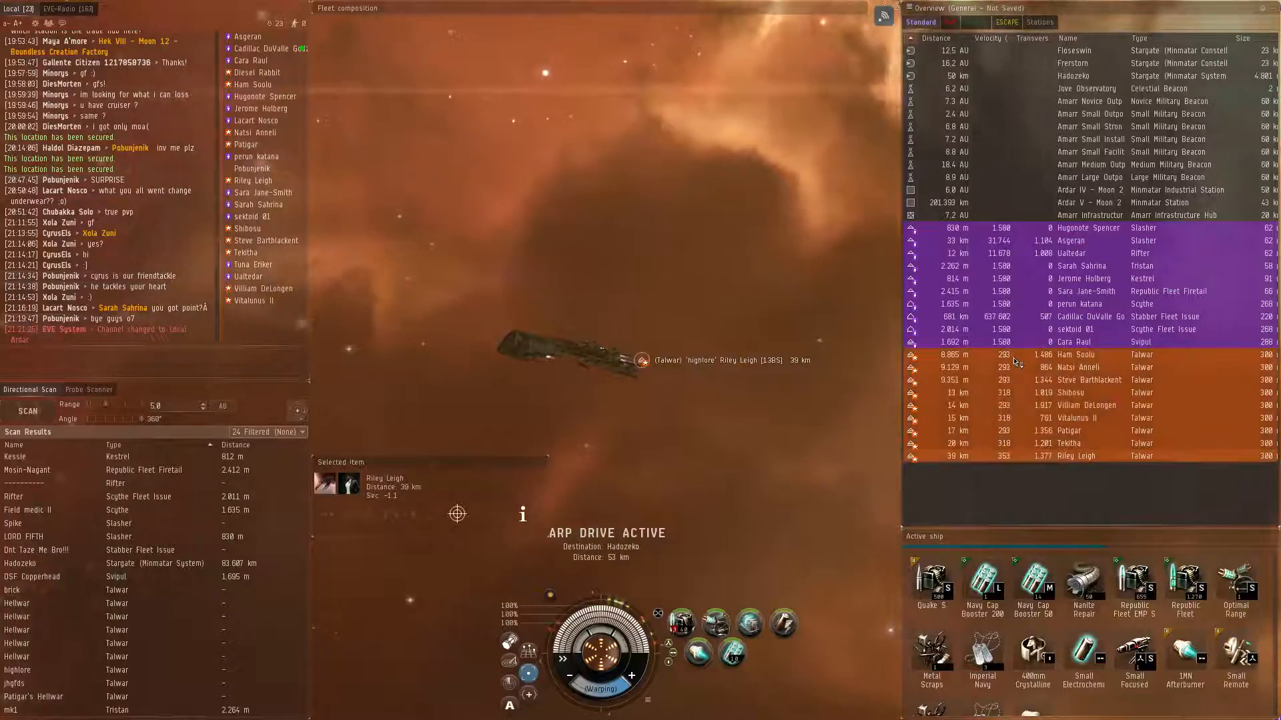
- Approach Patigar's Hellwar after landing on the enemy Talwar fleet
{"action": "left_click", "coordinate": [1080, 354]}
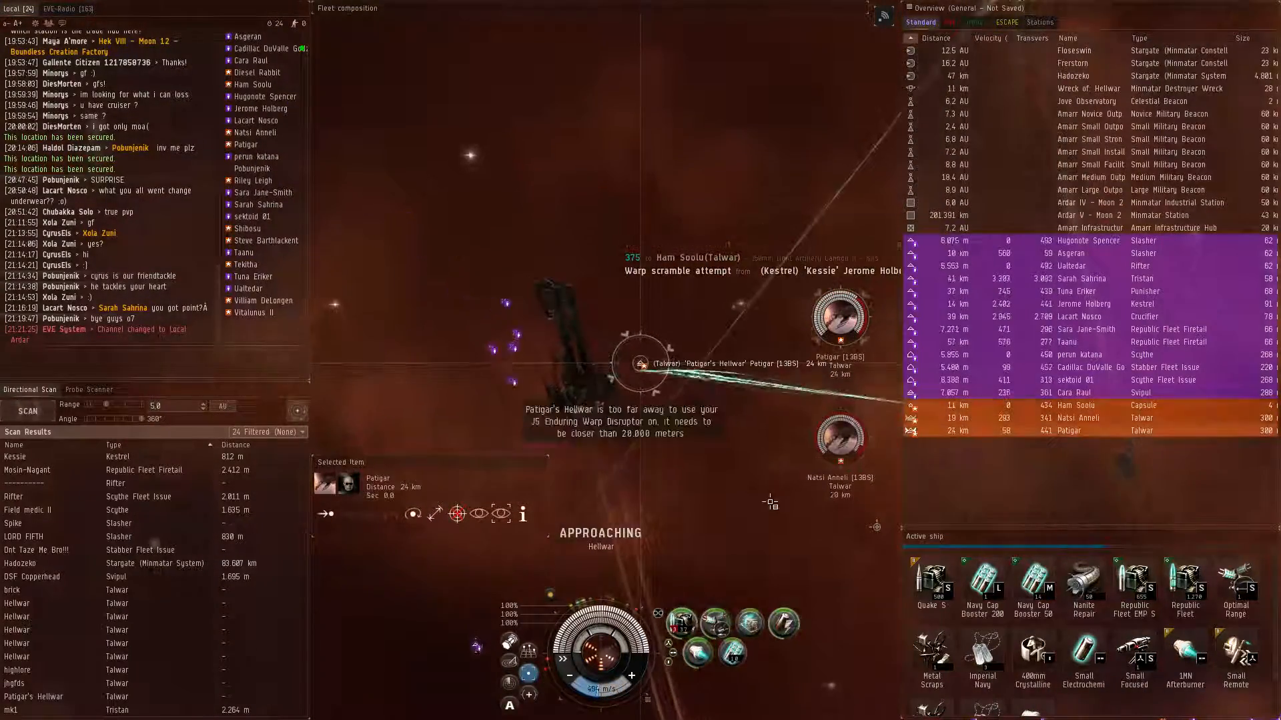
- Target Ham Soolu's escaping capsule for pursuit
{"action": "left_click", "coordinate": [1103, 418]}
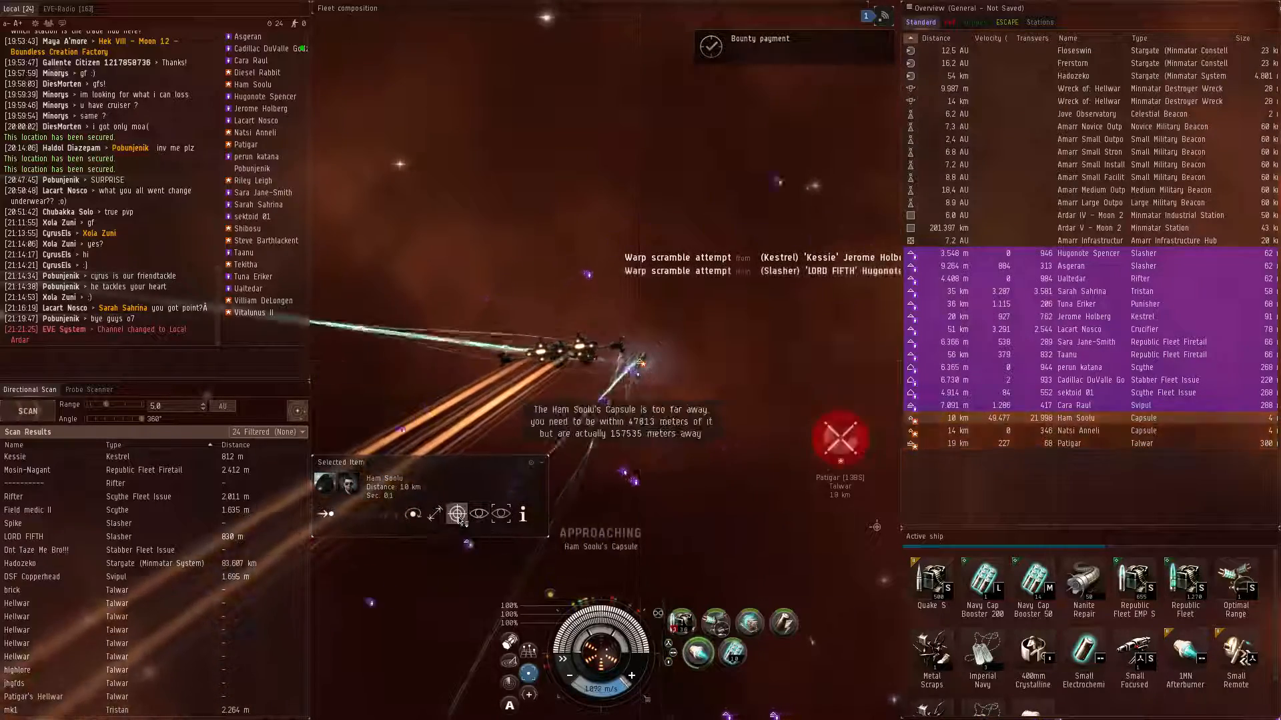
- Keep chasing and shooting Ham Soolu's capsule until no pods remain
{"action": "left_click", "coordinate": [1087, 431]}
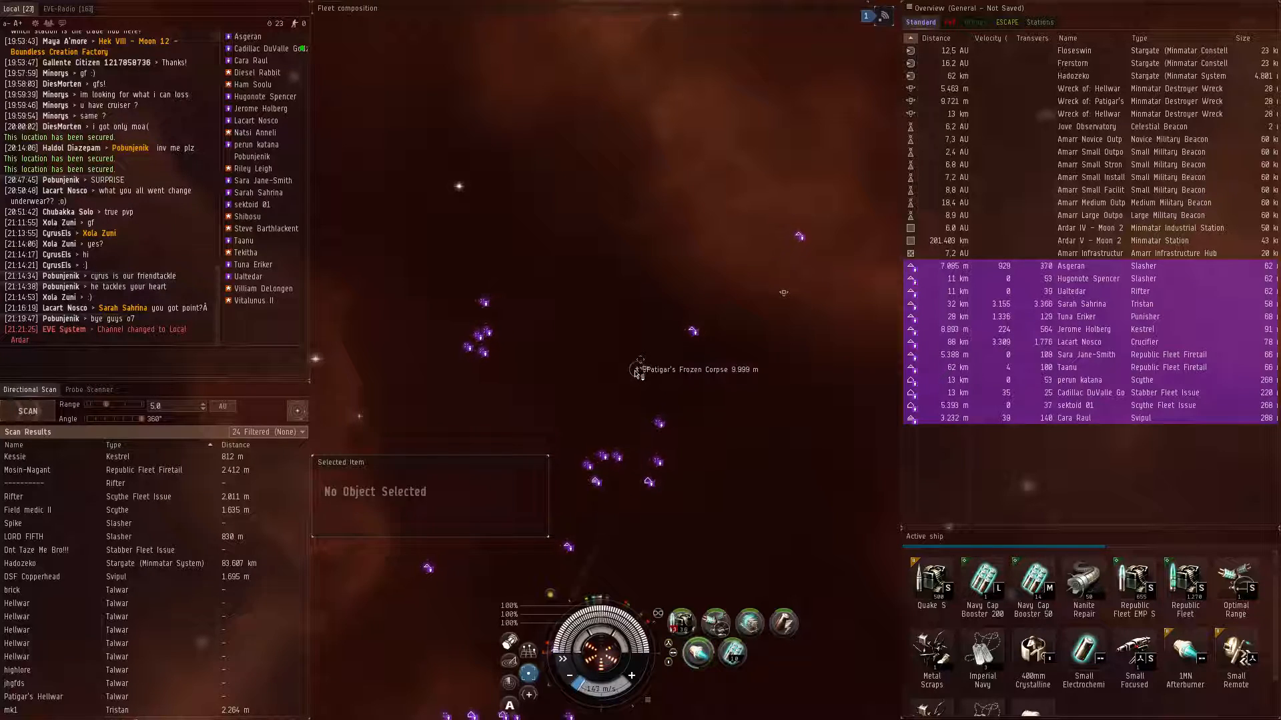
- Approach Patigar's Frozen Corpse and bring up its context menu
{"action": "left_click", "coordinate": [640, 368]}
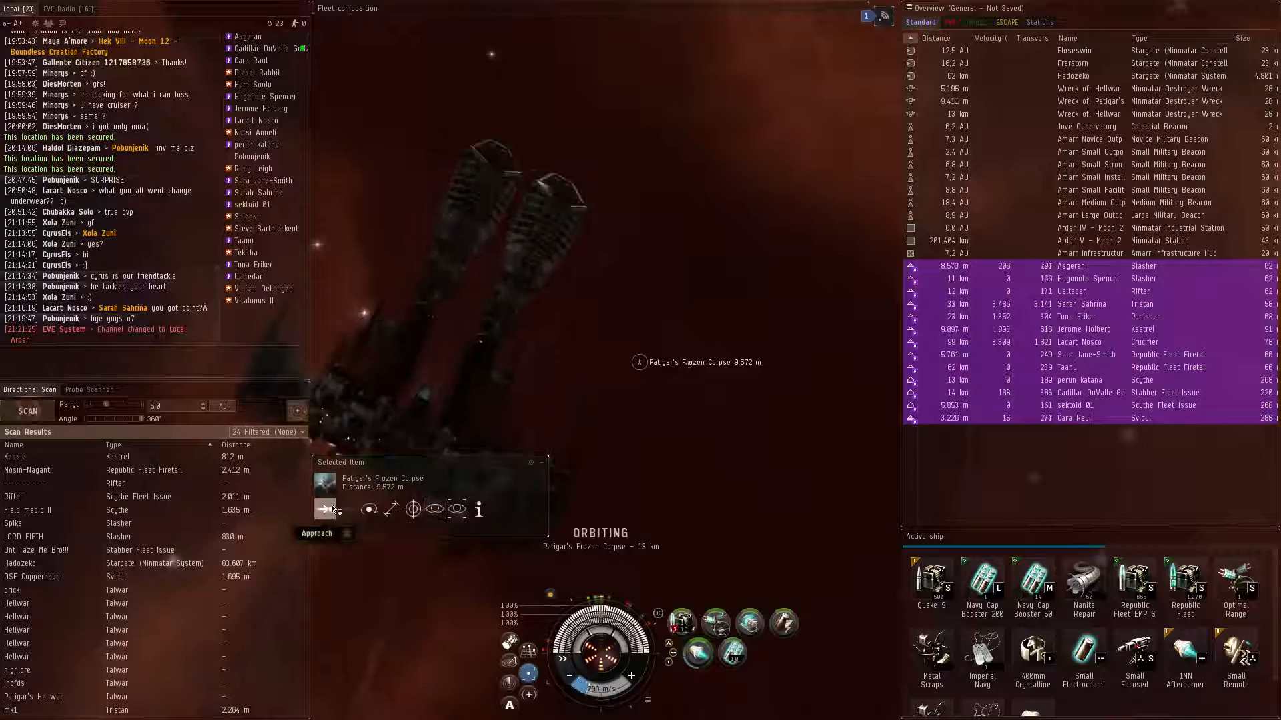
{"action": "left_click", "coordinate": [884, 16]}
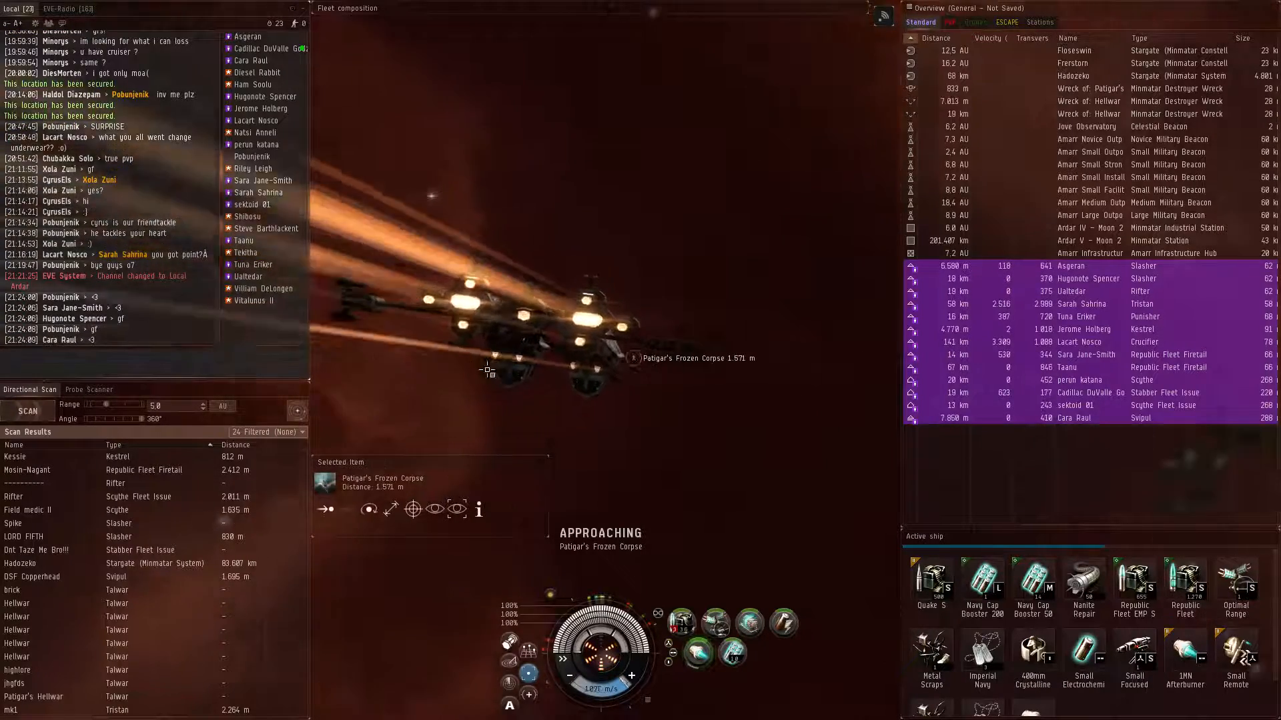
{"action": "right_click", "coordinate": [651, 360]}
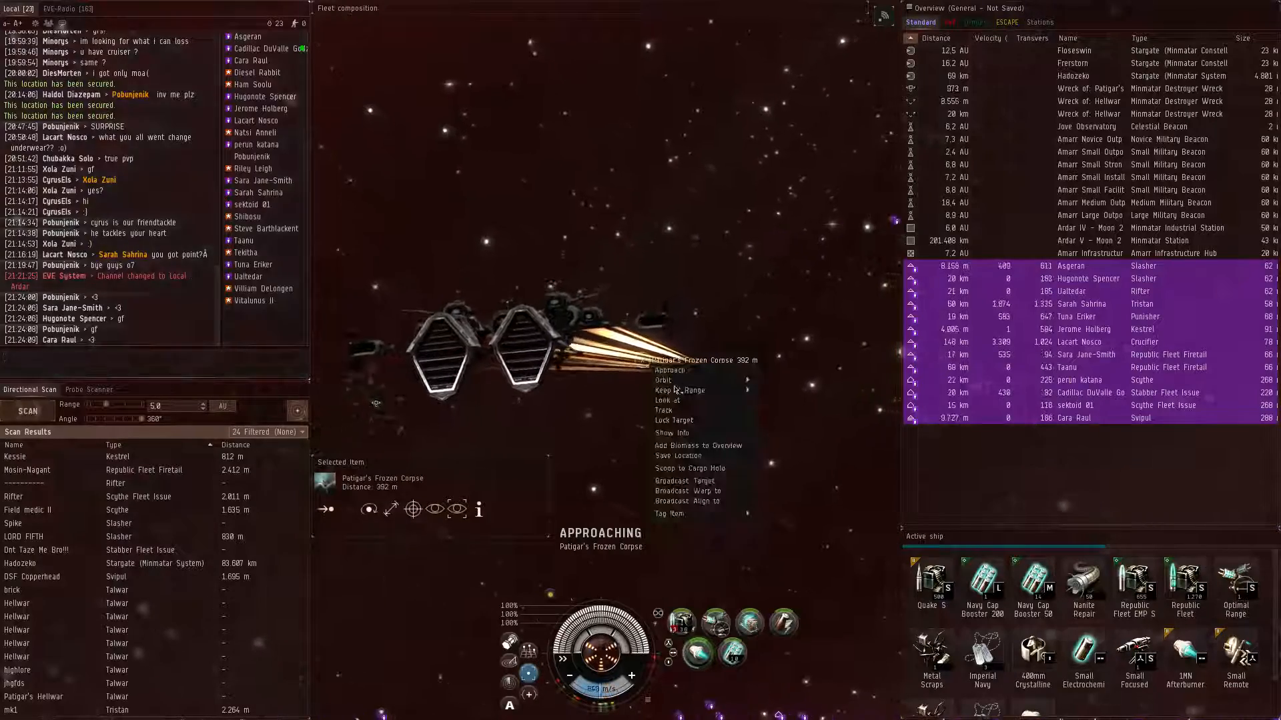